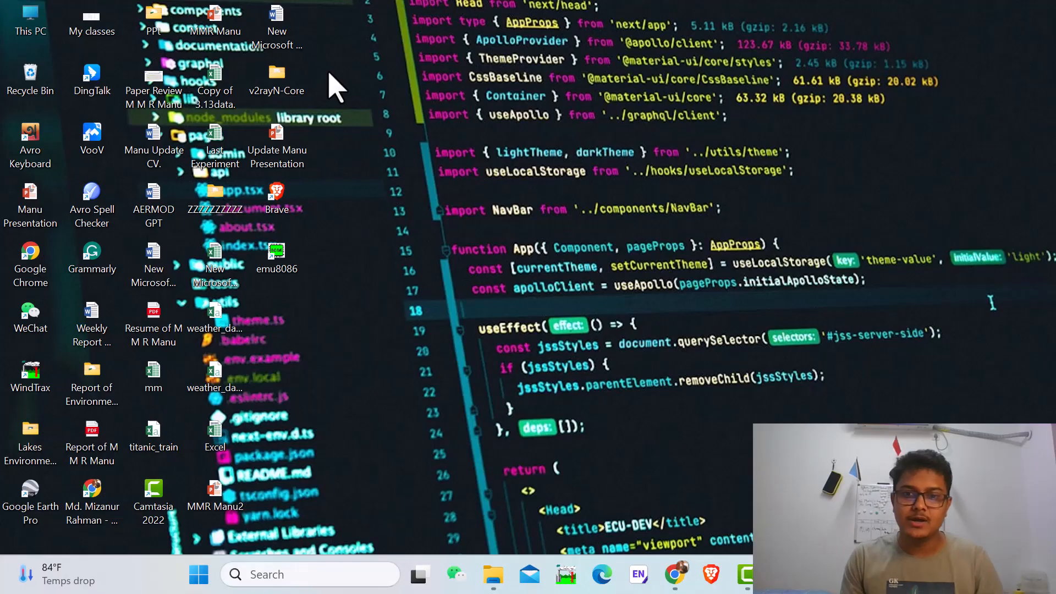
{"action": "mouse_move", "coordinate": [580, 304]}
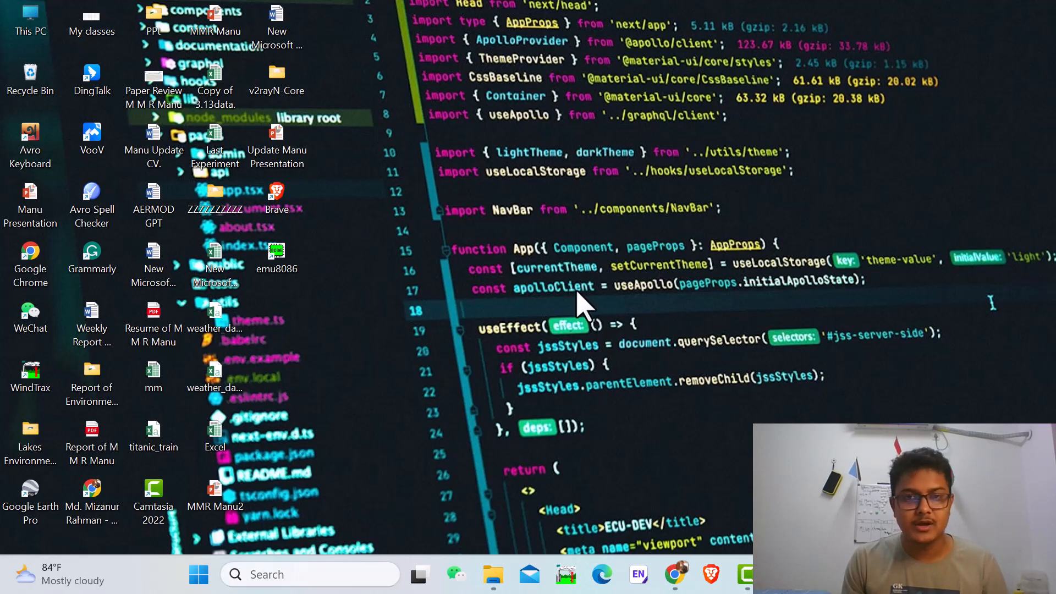
{"action": "mouse_move", "coordinate": [532, 312]}
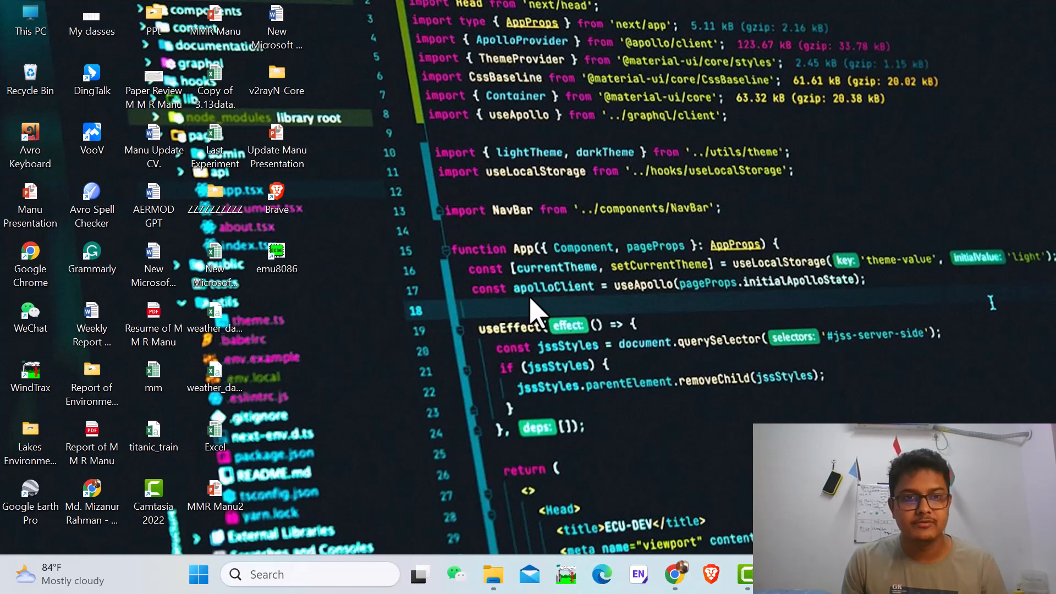
{"action": "mouse_move", "coordinate": [33, 388]}
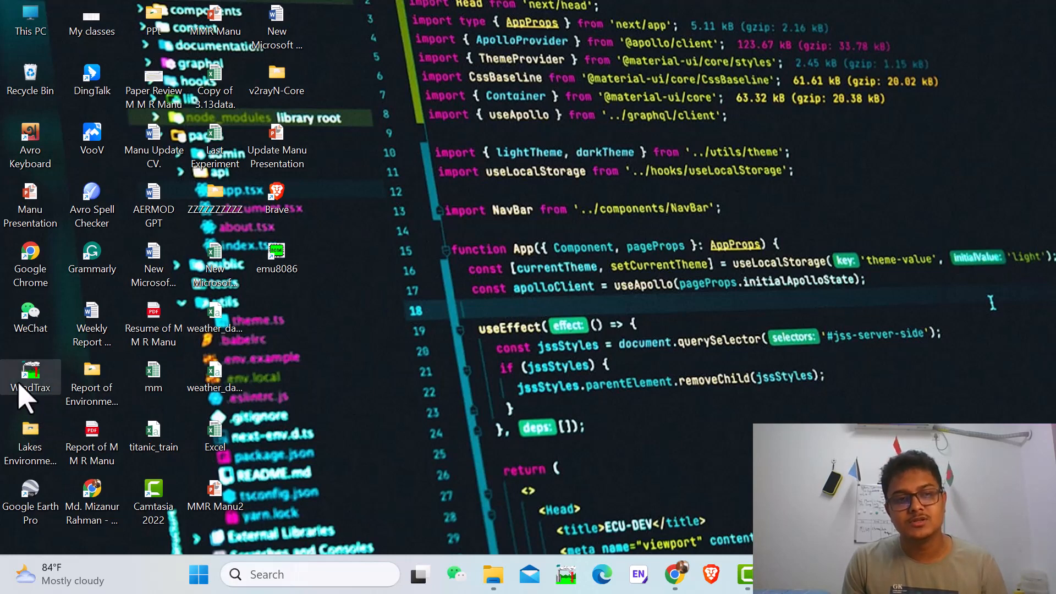
{"action": "mouse_move", "coordinate": [393, 396]}
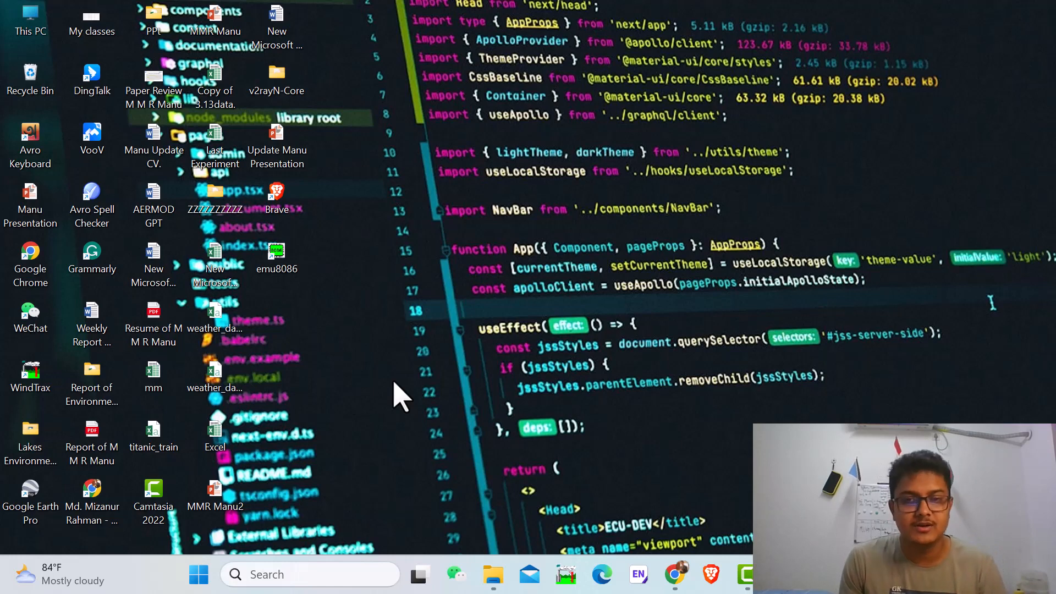
{"action": "mouse_move", "coordinate": [585, 411]}
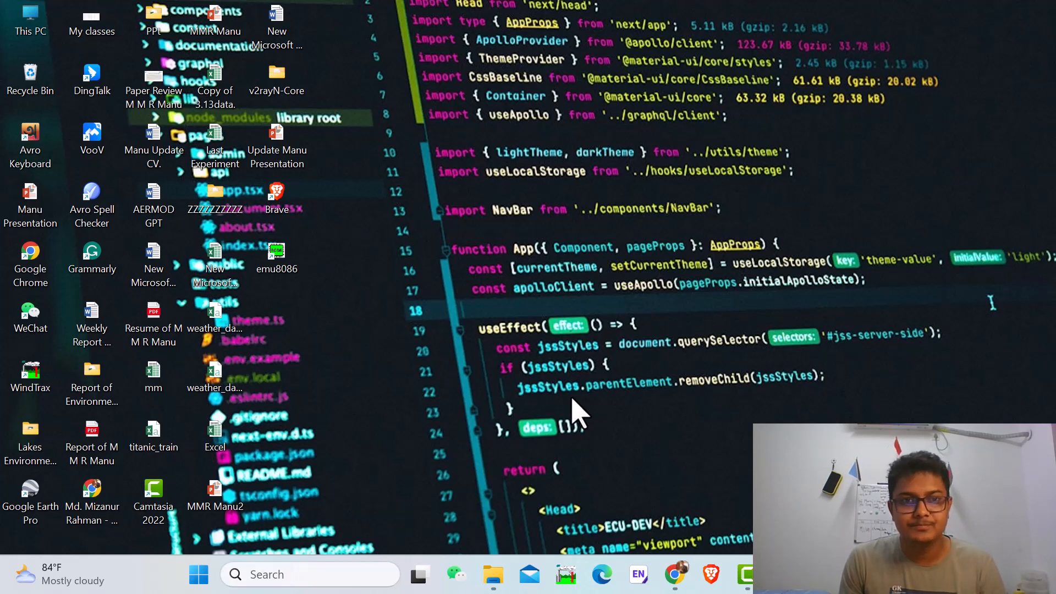
{"action": "mouse_move", "coordinate": [23, 28]}
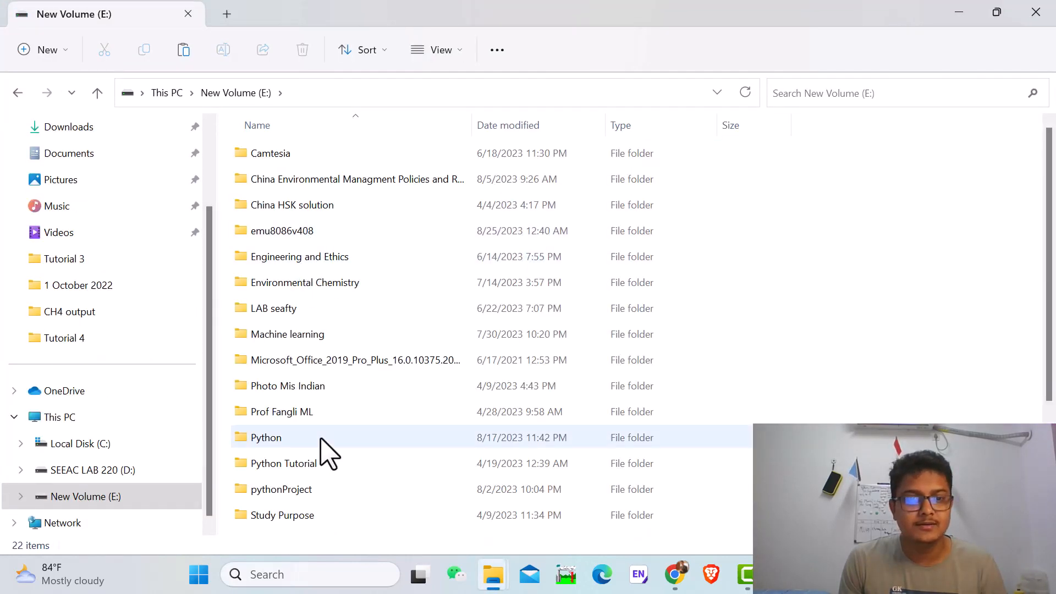
Step: Open the Example data of environment workbook from Study Purpose › Youtube › New folder
{"action": "double_click", "coordinate": [282, 514]}
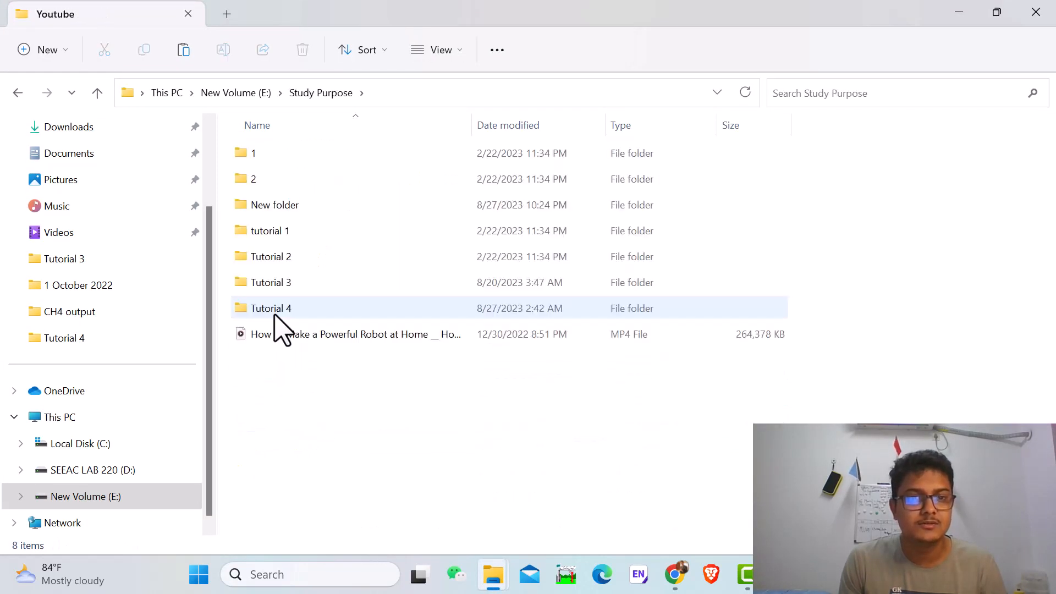
{"action": "double_click", "coordinate": [273, 204]}
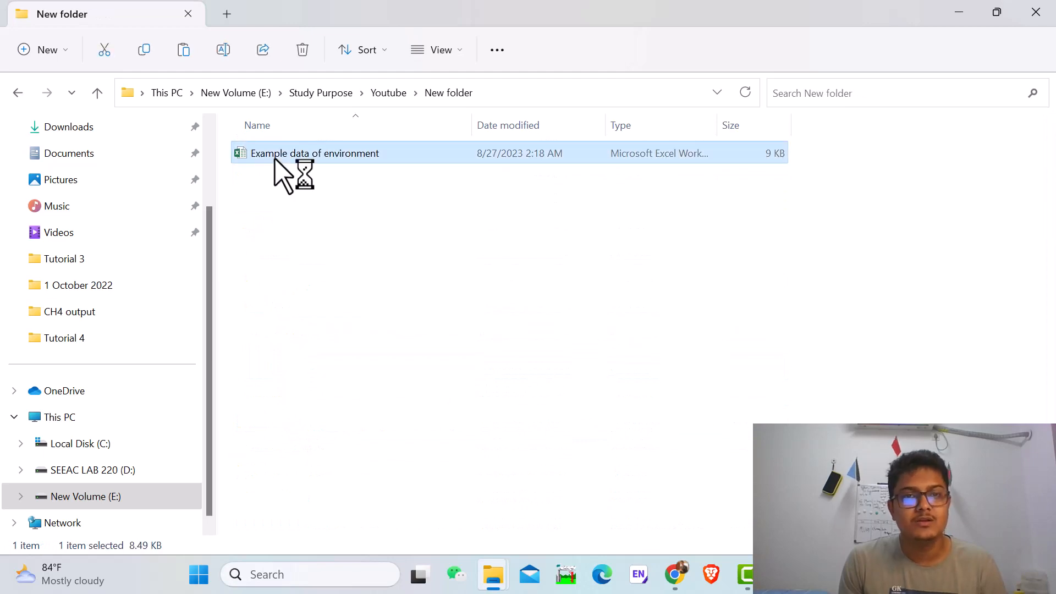
{"action": "double_click", "coordinate": [314, 152]}
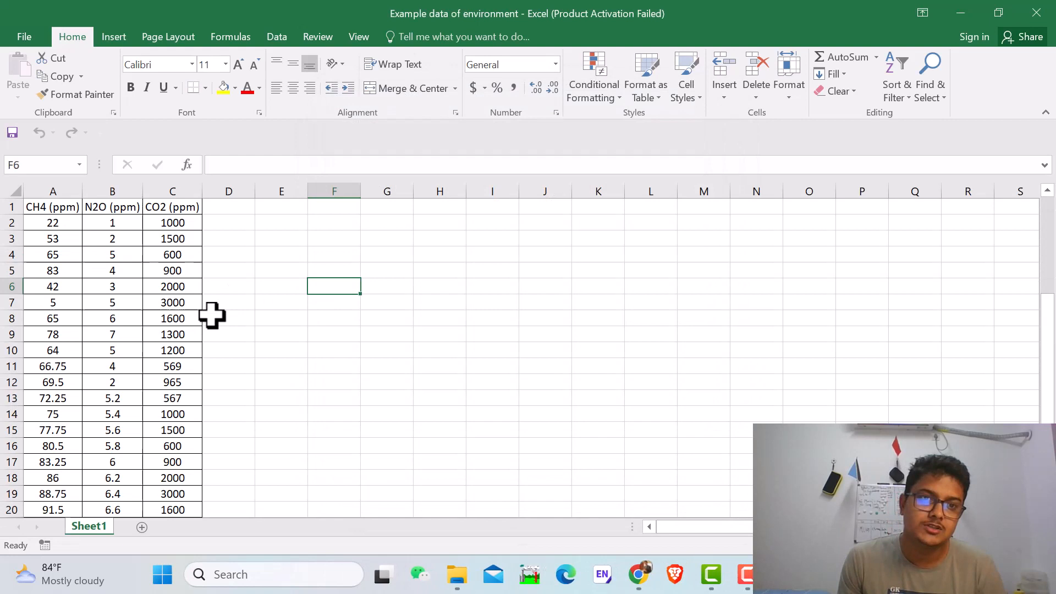
{"action": "mouse_move", "coordinate": [99, 215]}
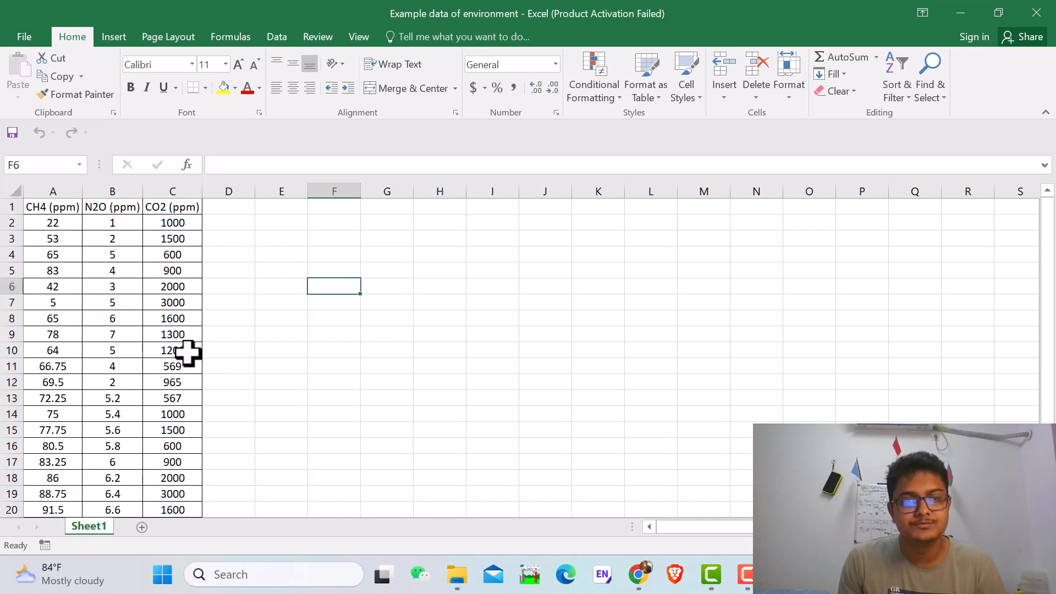
{"action": "mouse_move", "coordinate": [965, 14]}
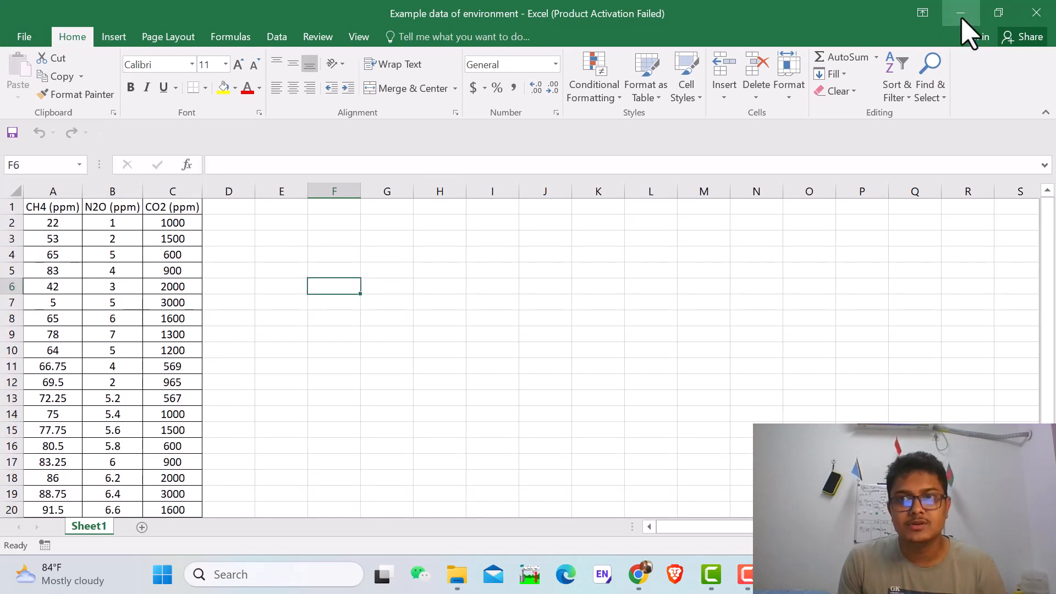
{"action": "mouse_move", "coordinate": [213, 291]}
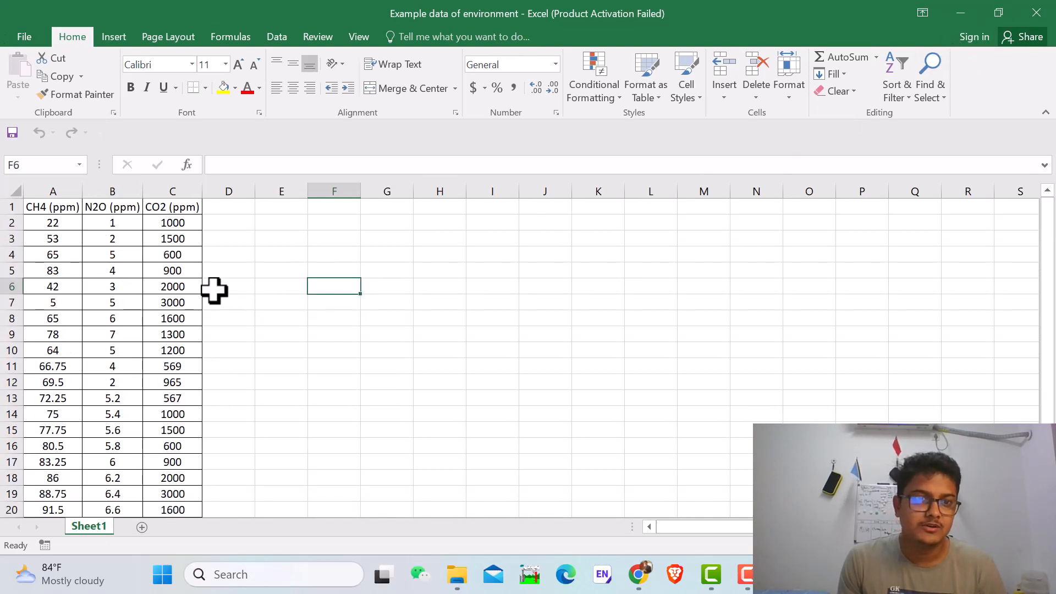
{"action": "mouse_move", "coordinate": [45, 115]}
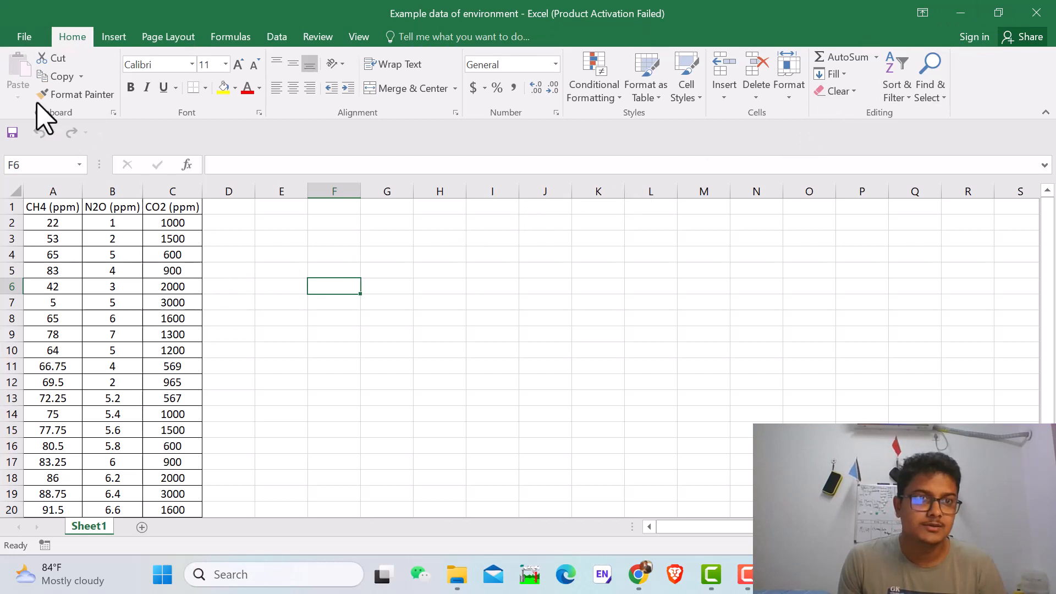
Step: Save the workbook as a comma-delimited CSV named Example data of environment1 in the same folder
{"action": "left_click", "coordinate": [24, 37]}
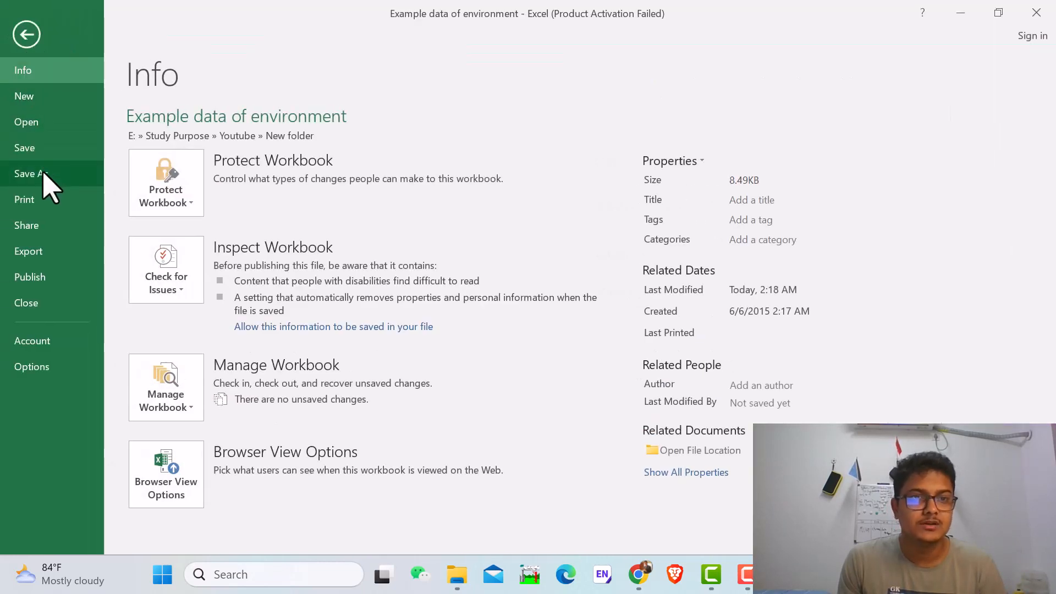
{"action": "left_click", "coordinate": [29, 174]}
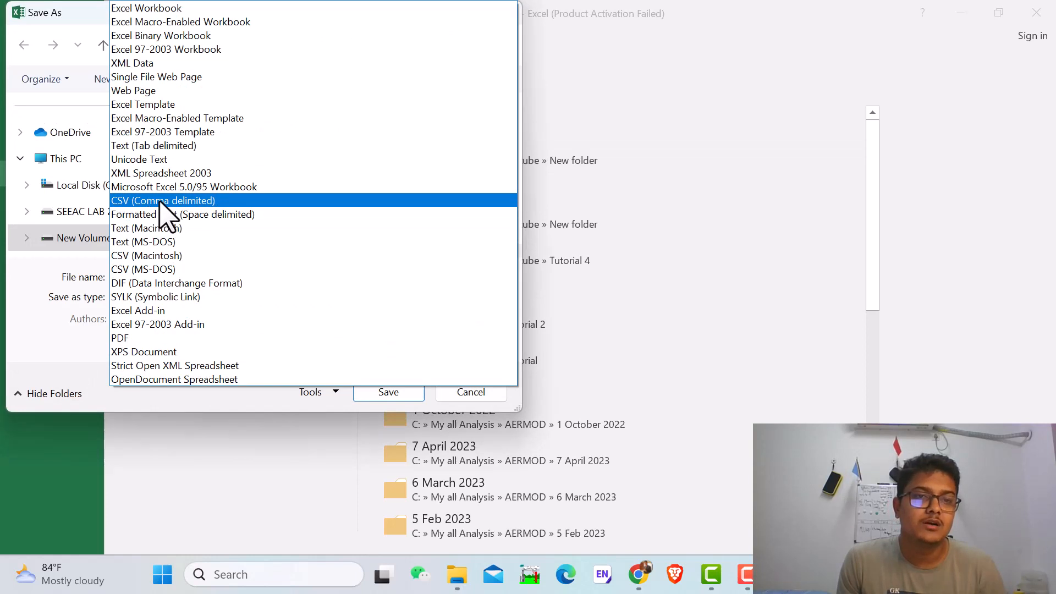
{"action": "left_click", "coordinate": [163, 200]}
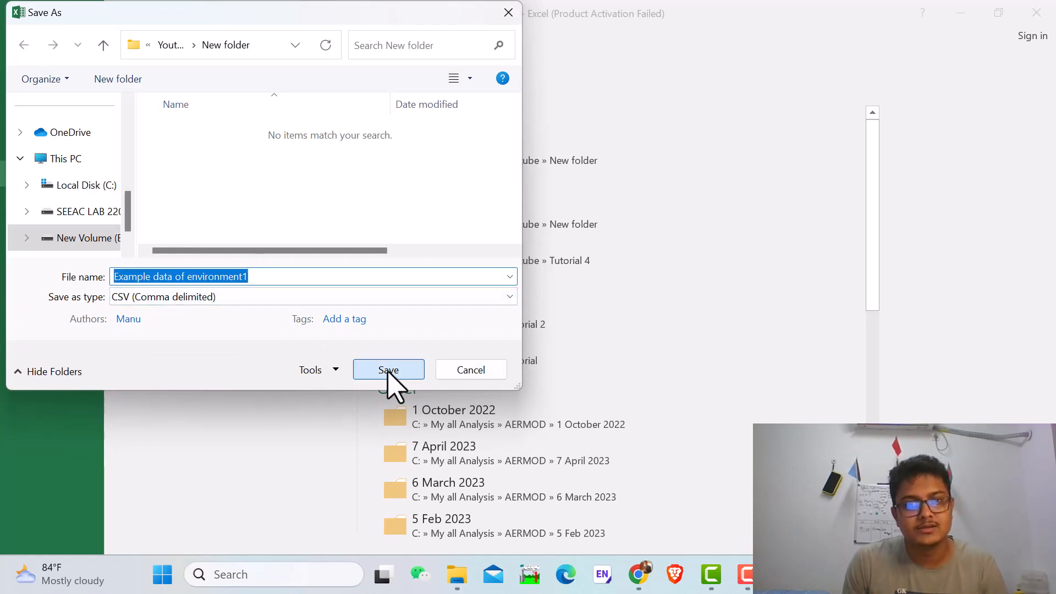
{"action": "left_click", "coordinate": [389, 369]}
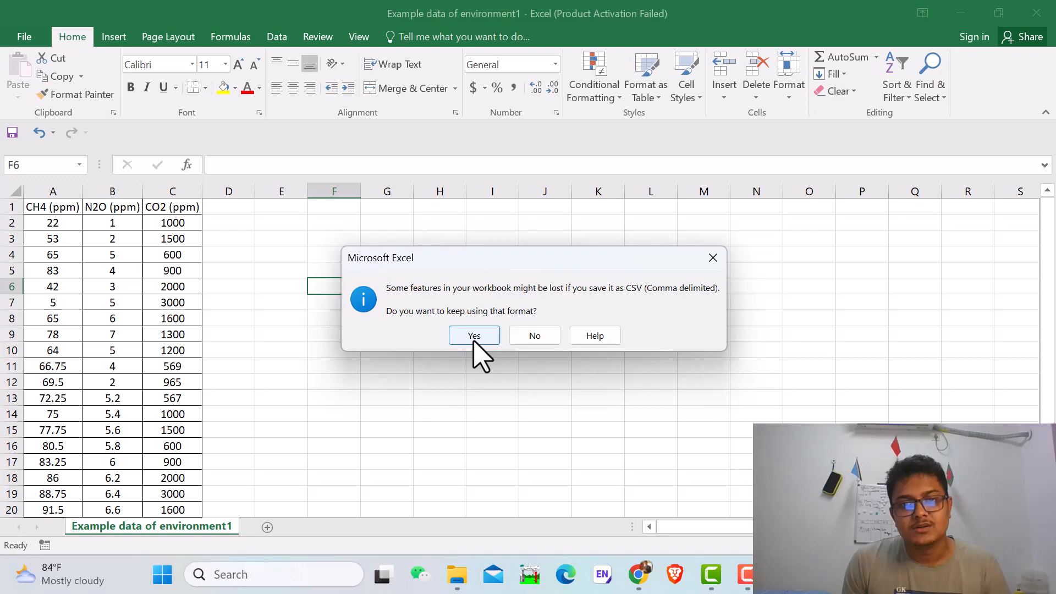
{"action": "left_click", "coordinate": [473, 336]}
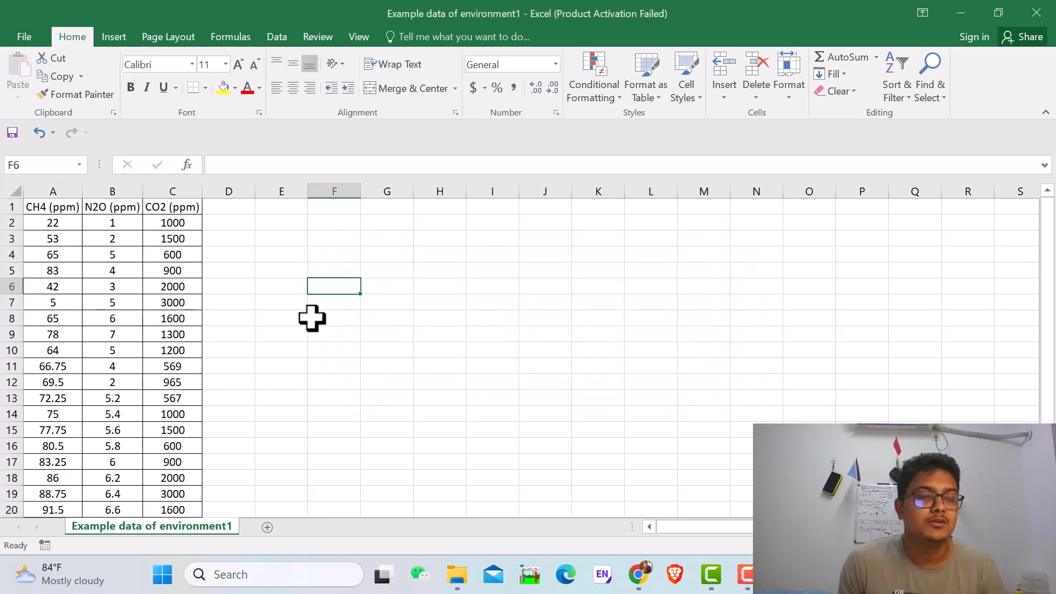
{"action": "left_click", "coordinate": [24, 36]}
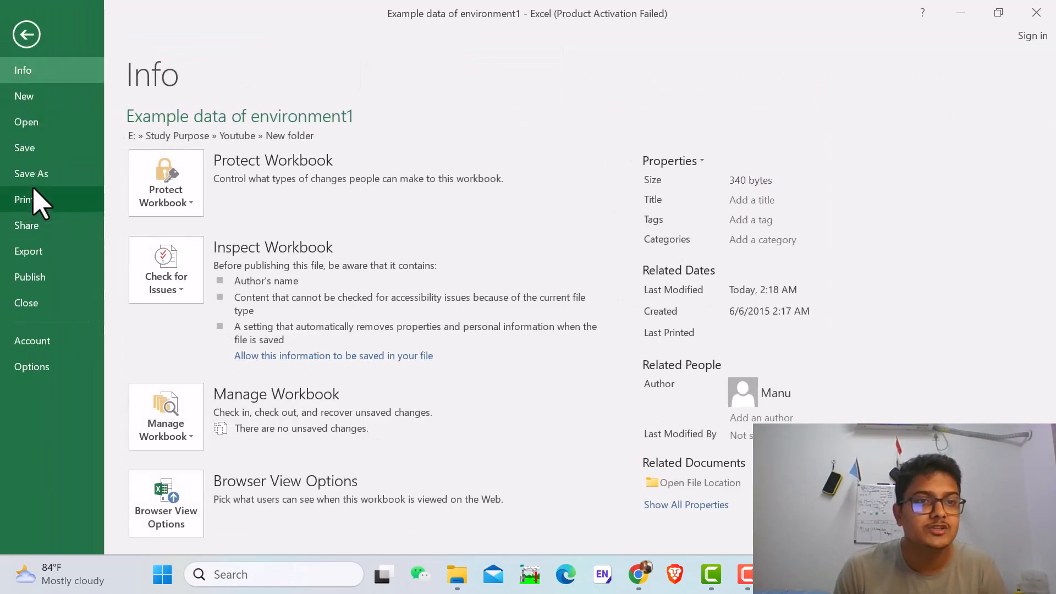
Step: Save a CSV (MS-DOS) copy named Example data of environment2, keep the format, and close without saving
{"action": "left_click", "coordinate": [30, 174]}
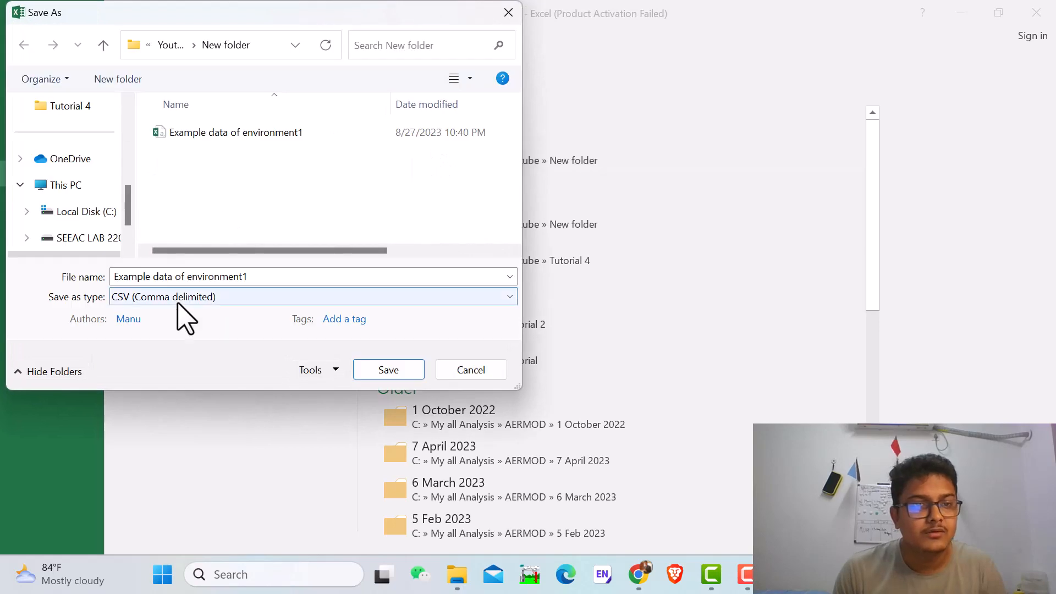
{"action": "left_click", "coordinate": [311, 297]}
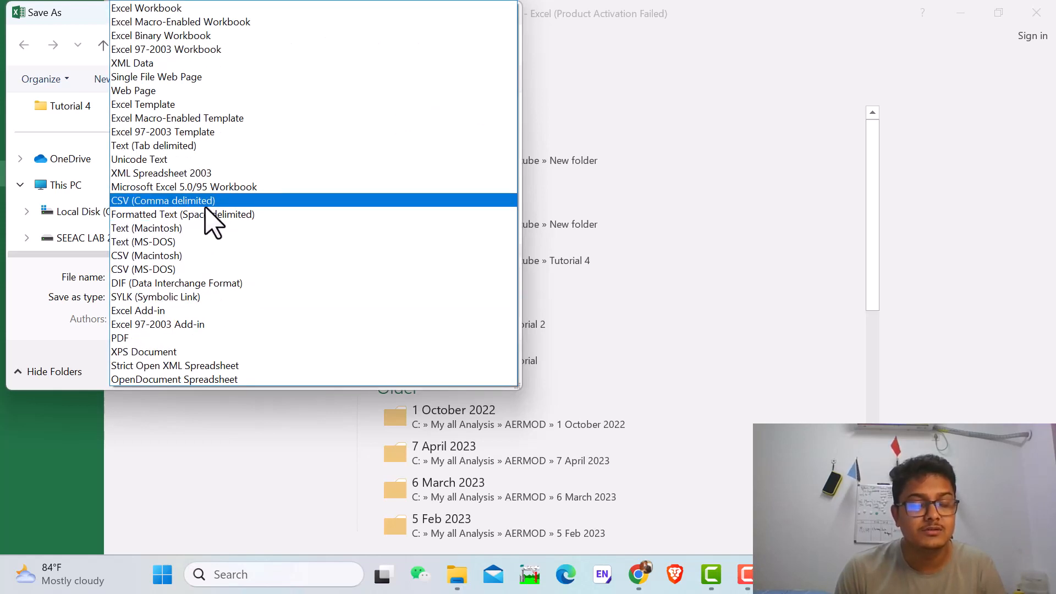
{"action": "mouse_move", "coordinate": [189, 288]}
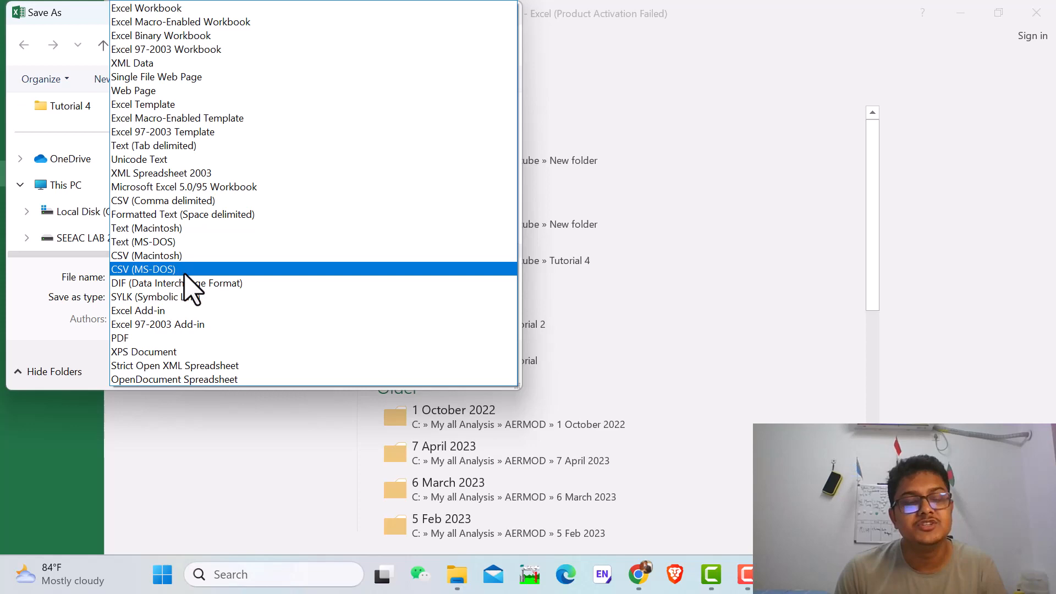
{"action": "left_click", "coordinate": [143, 269]}
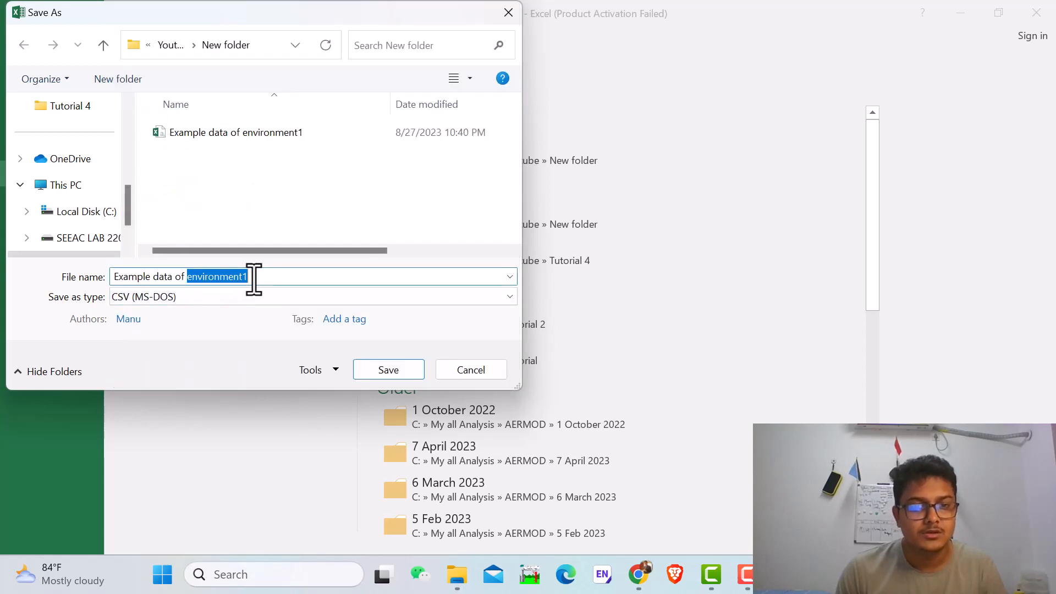
{"action": "left_click", "coordinate": [387, 369]}
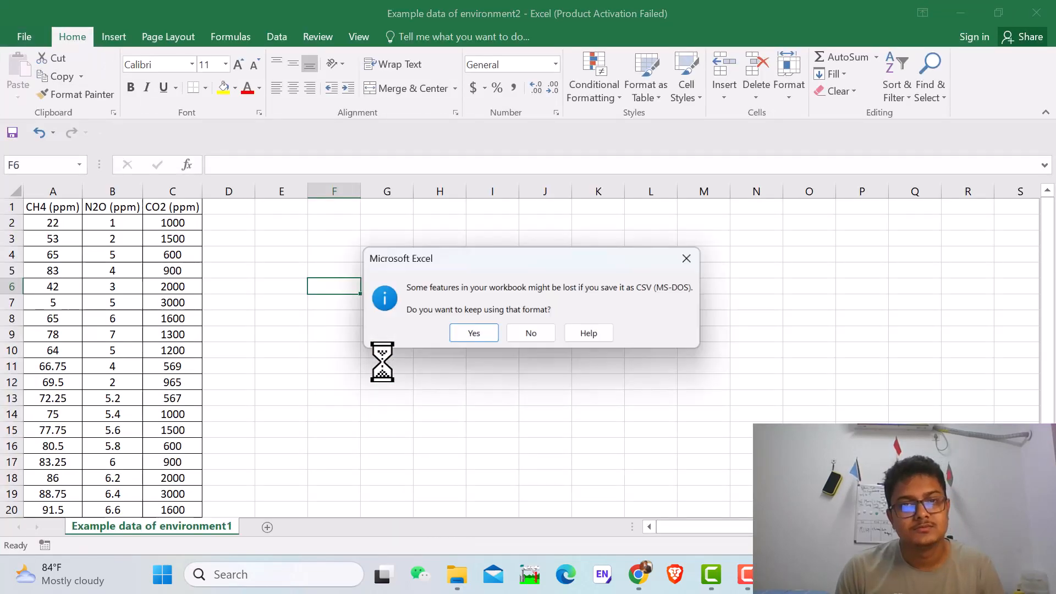
{"action": "left_click", "coordinate": [473, 332]}
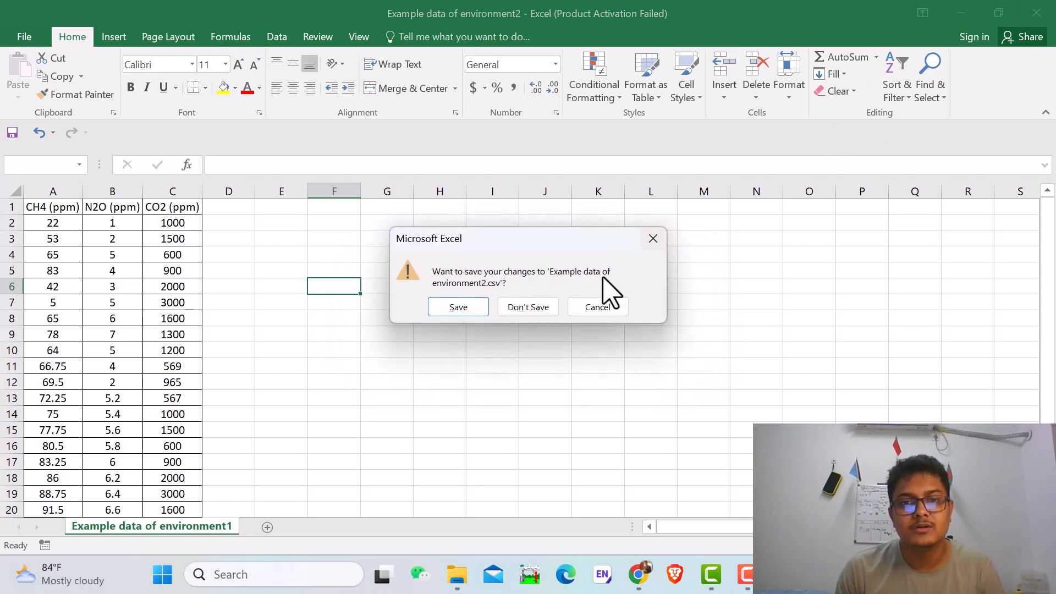
{"action": "left_click", "coordinate": [528, 306]}
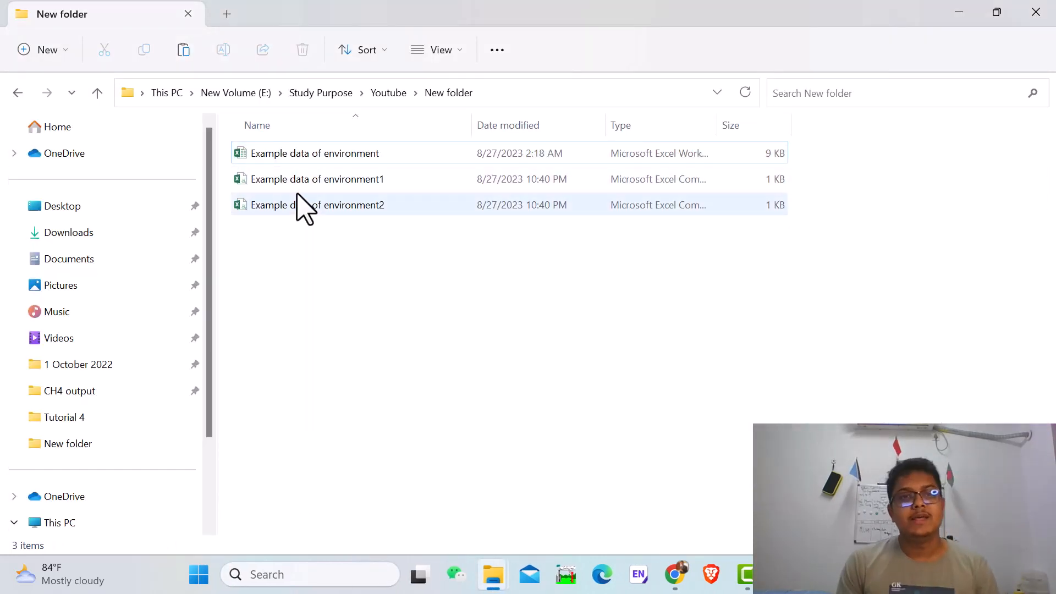
Step: Open the Example data of environment1 CSV in Notepad via Open with
{"action": "left_click", "coordinate": [317, 178]}
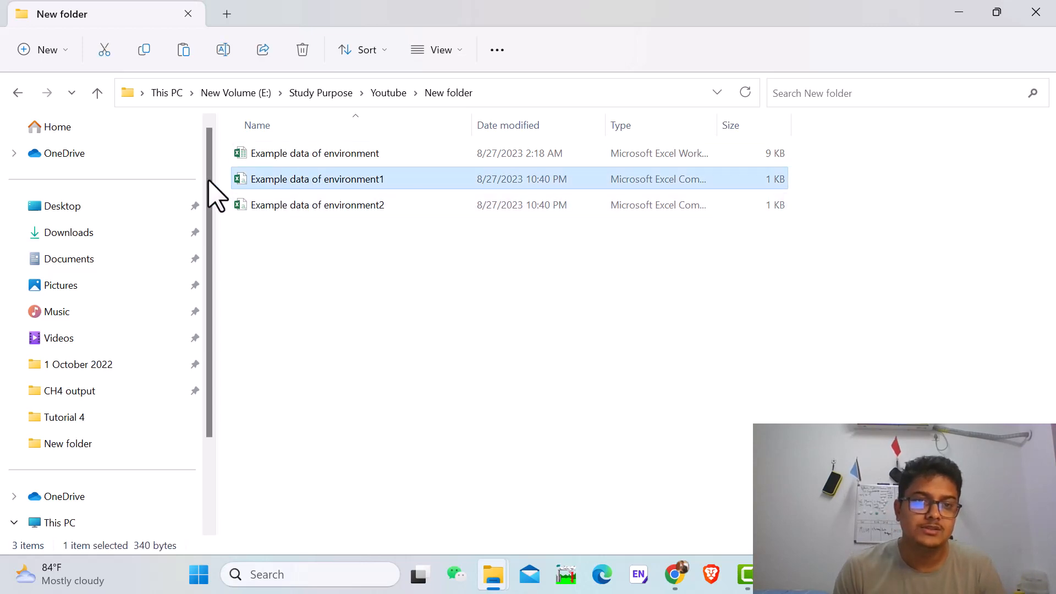
{"action": "right_click", "coordinate": [316, 178]}
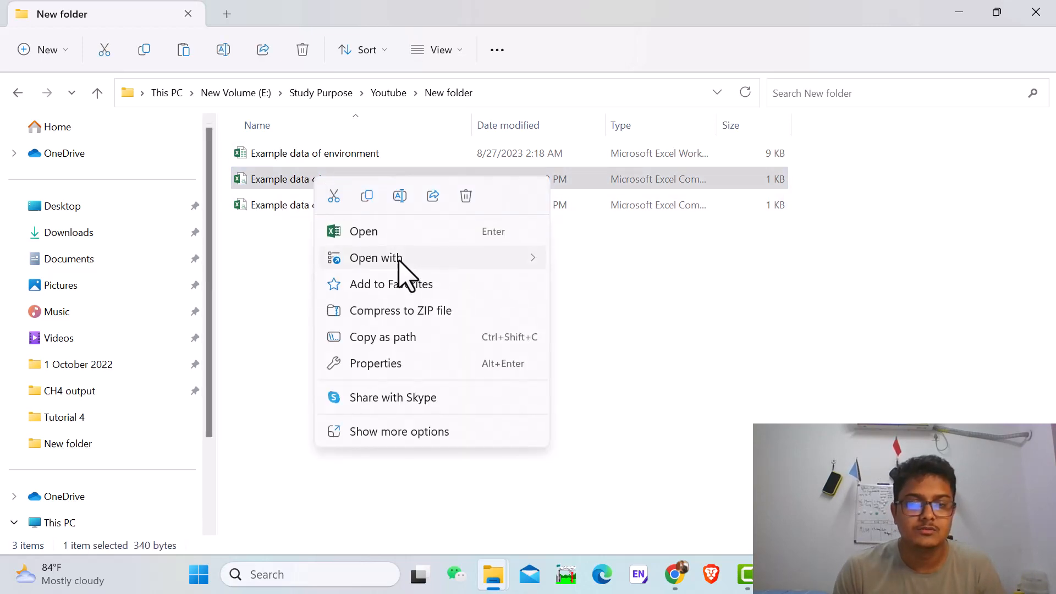
{"action": "left_click", "coordinate": [376, 257]}
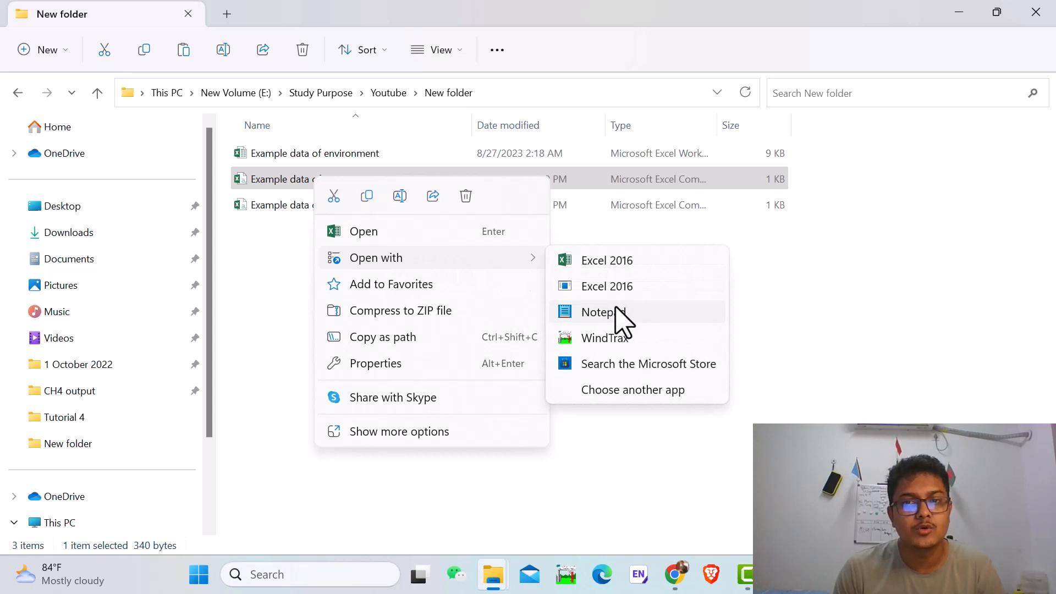
{"action": "left_click", "coordinate": [602, 312]}
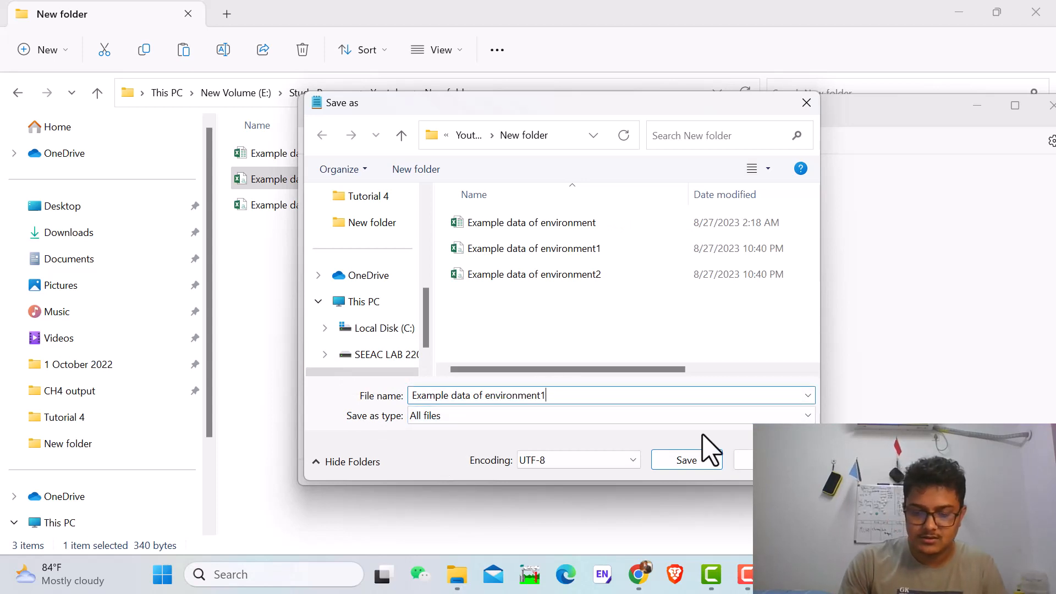
Step: Save the text as Example data of environment1.dat with Save as type All files
{"action": "type", "text": ".dat"}
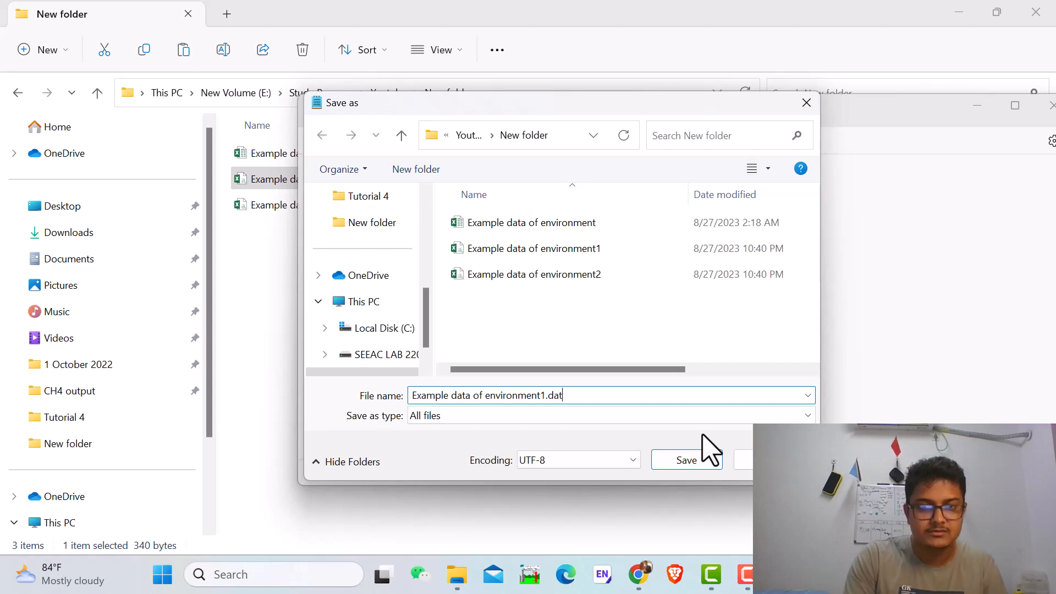
{"action": "left_click", "coordinate": [686, 460]}
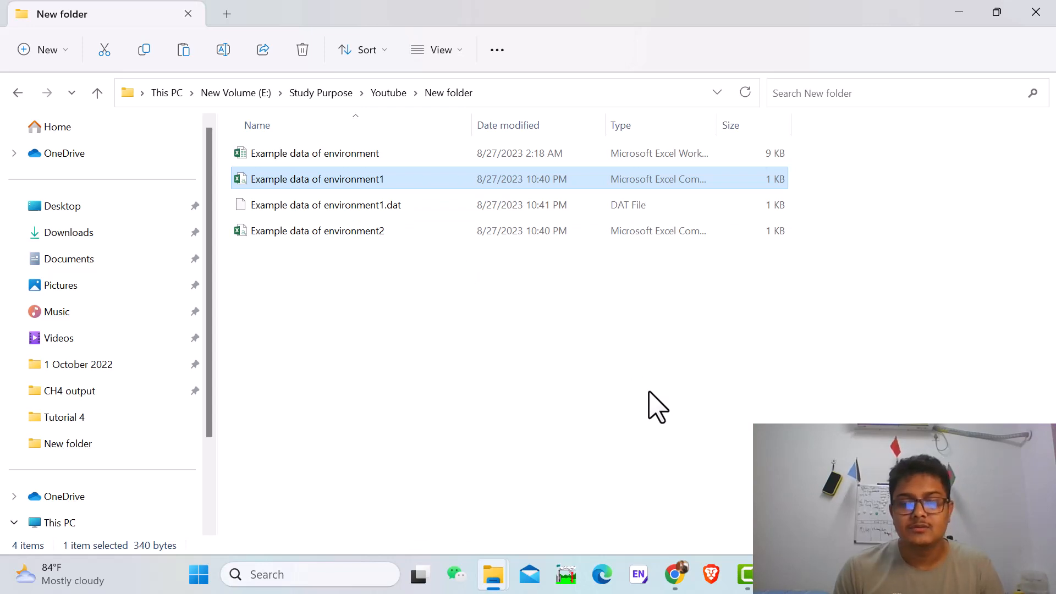
{"action": "mouse_move", "coordinate": [406, 337]}
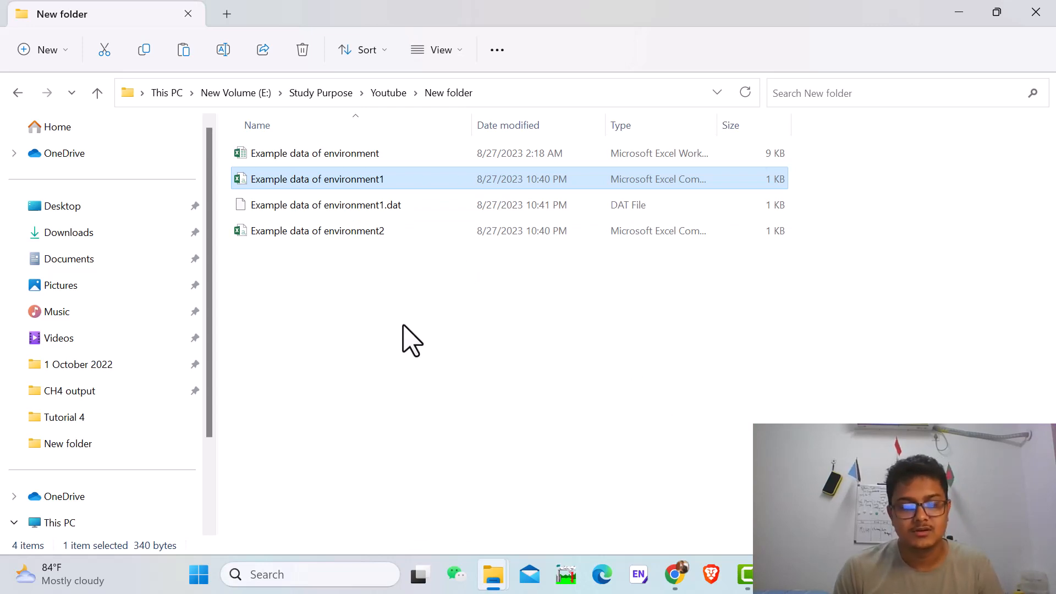
{"action": "mouse_move", "coordinate": [407, 344]}
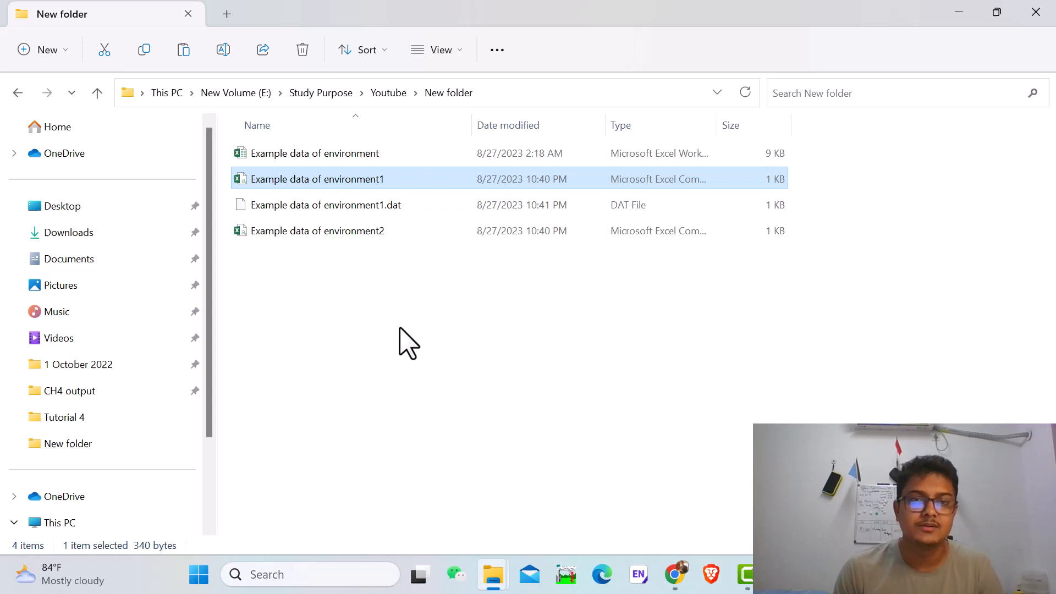
{"action": "mouse_move", "coordinate": [444, 359]}
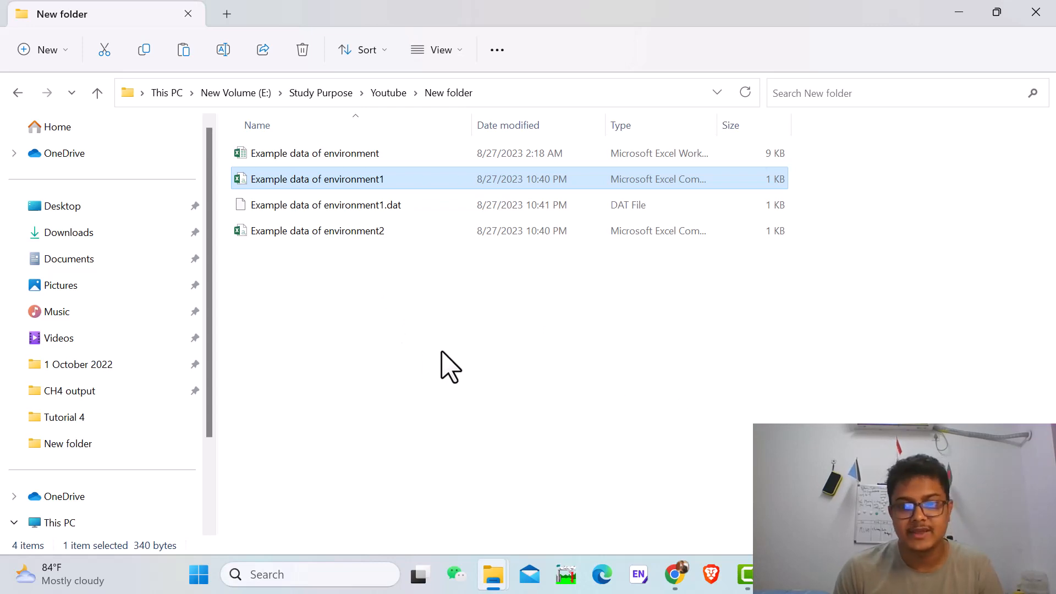